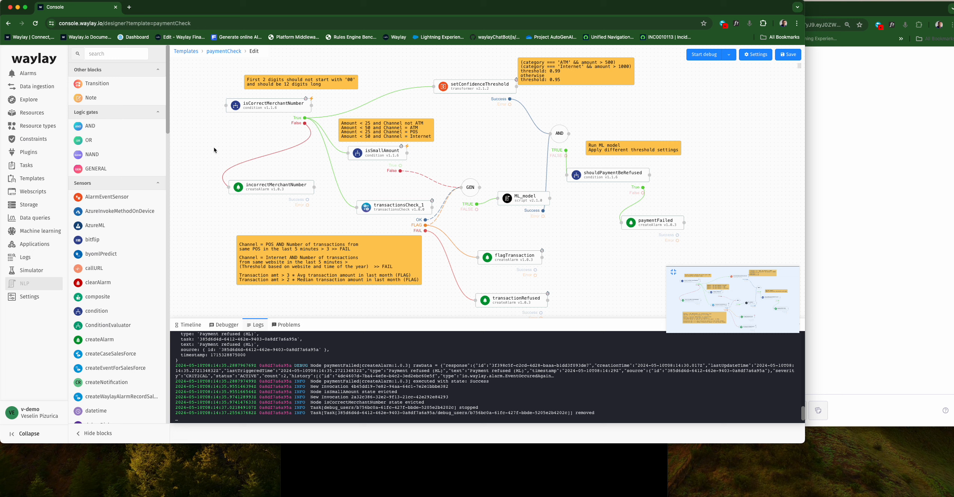
mouse_move(549, 202)
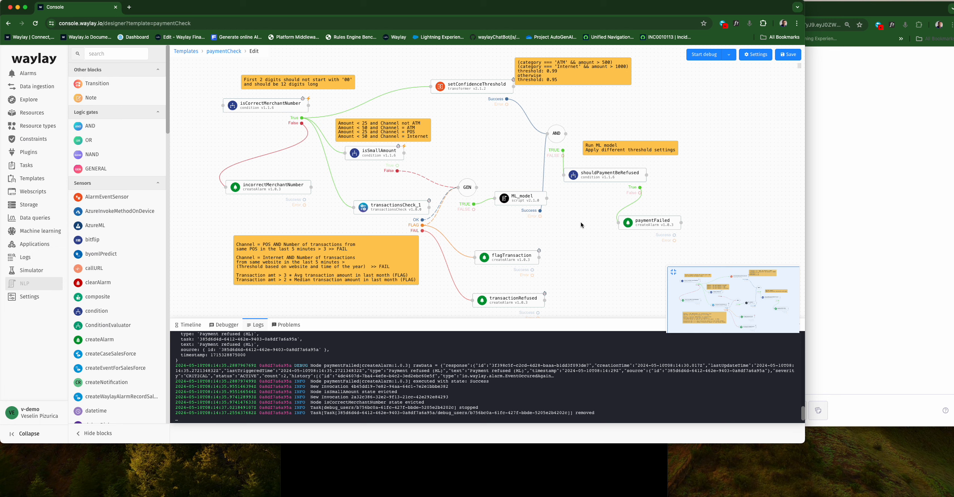
Review the template variables, start a debug run, and bring the IBOT chat window forward.
left_click(755, 54)
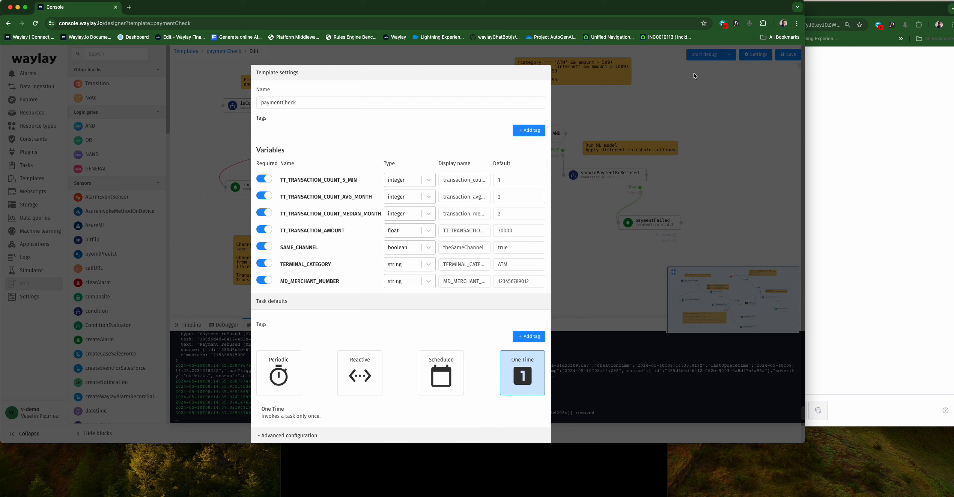
mouse_move(367, 241)
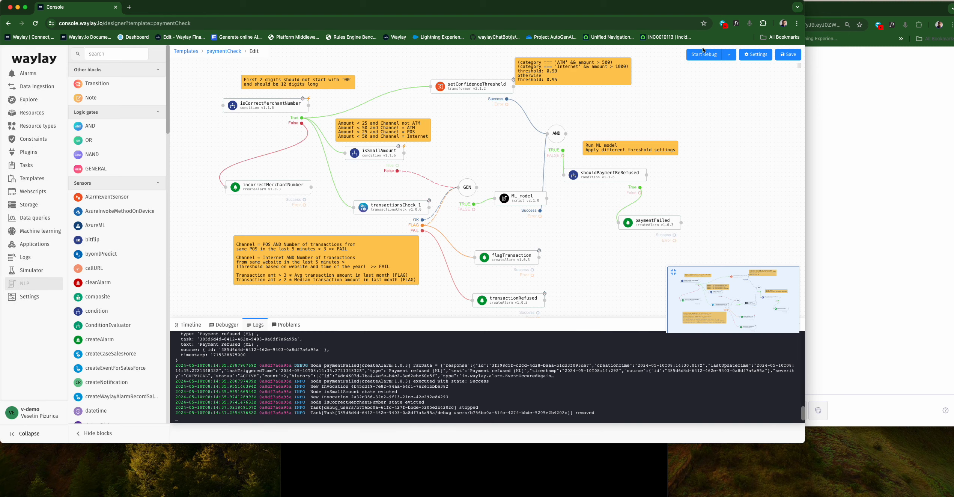
left_click(707, 54)
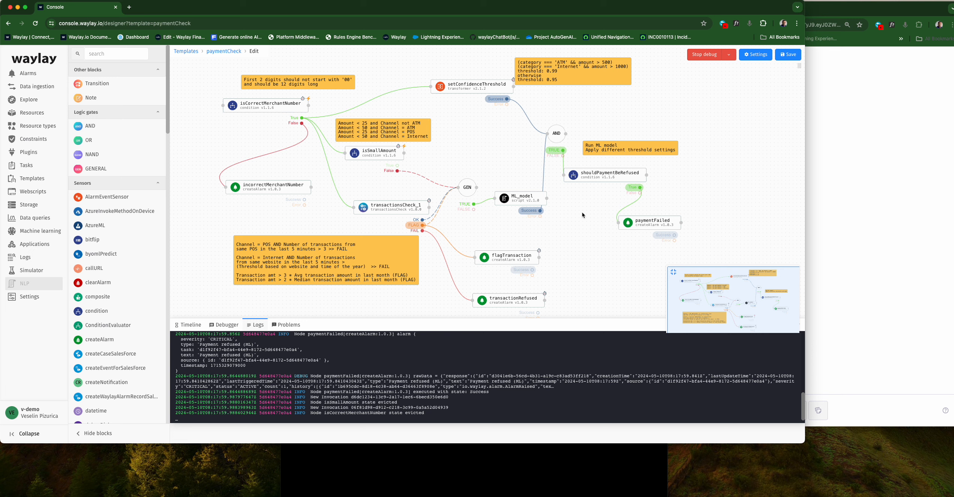
mouse_move(842, 219)
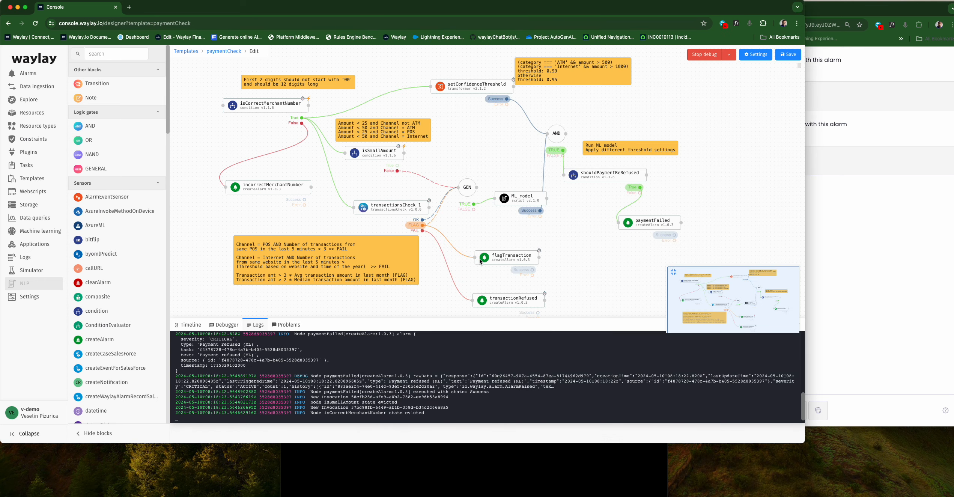
left_click(649, 222)
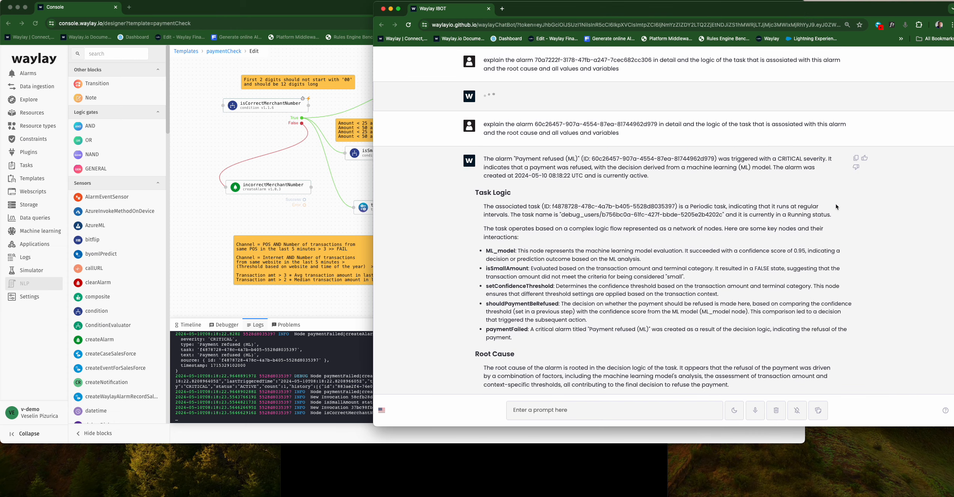
Read IBOT's Payment refused (ML) alarm explanation with transaction values, then select the paymentFailed node.
scroll("down", 3)
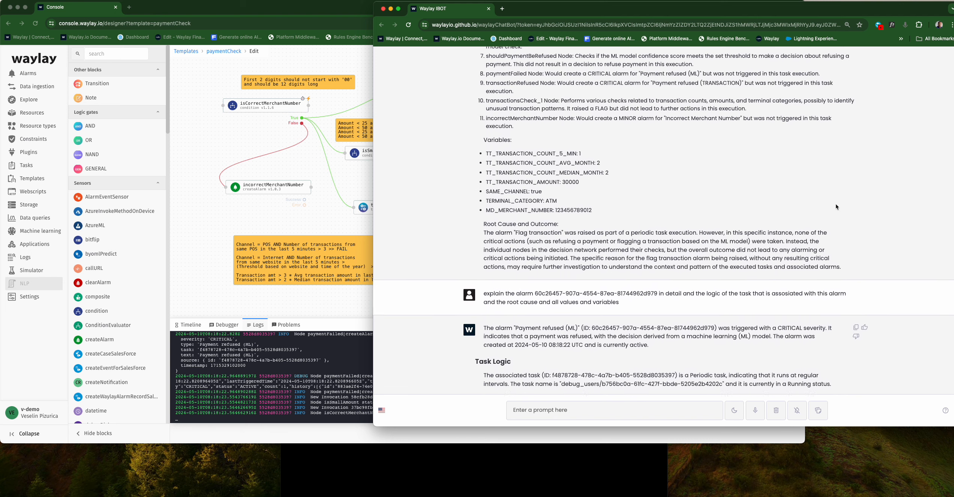
scroll("down", 3)
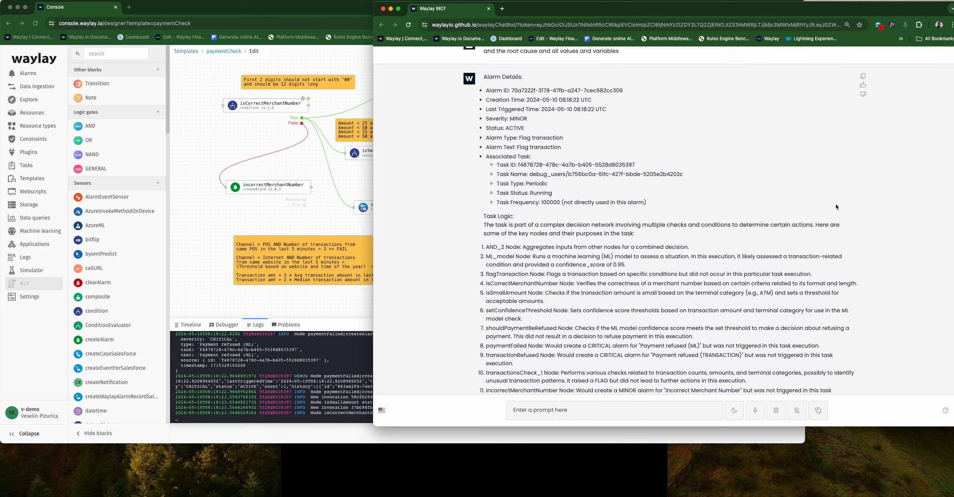
scroll("down", 3)
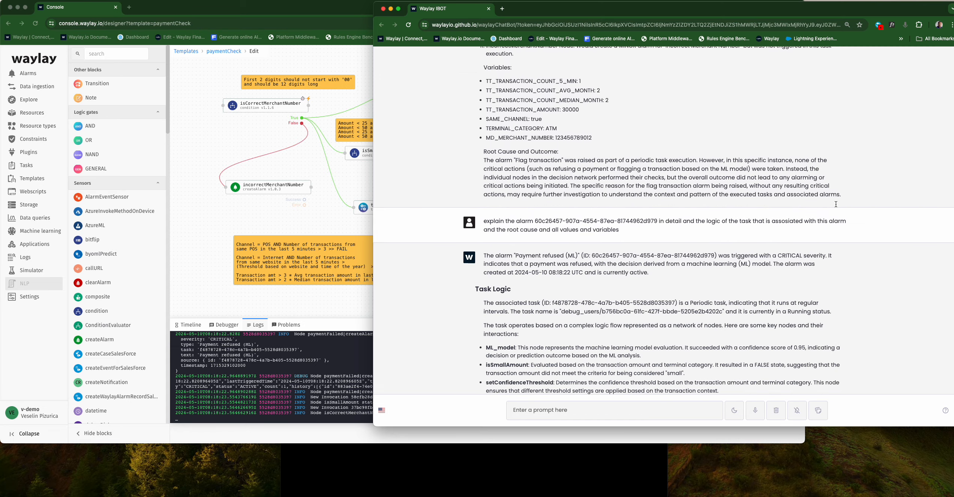
scroll("down", 3)
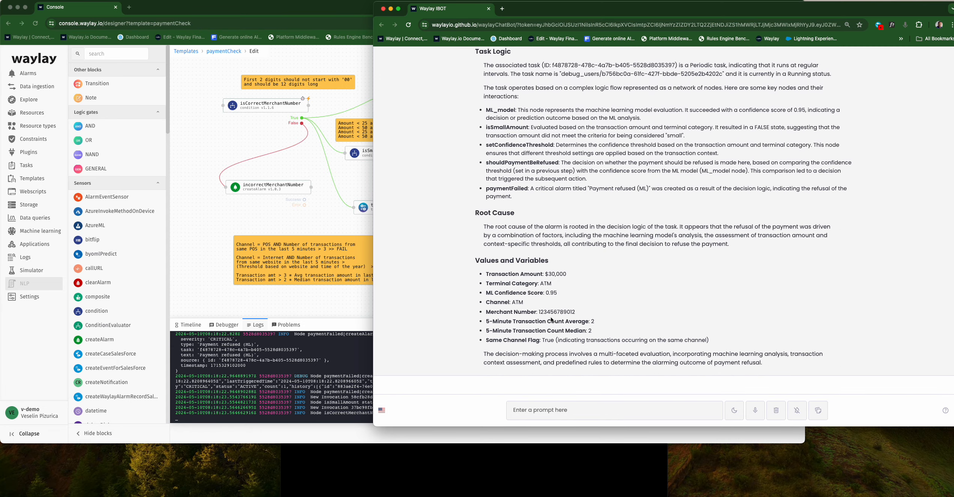
double_click(554, 274)
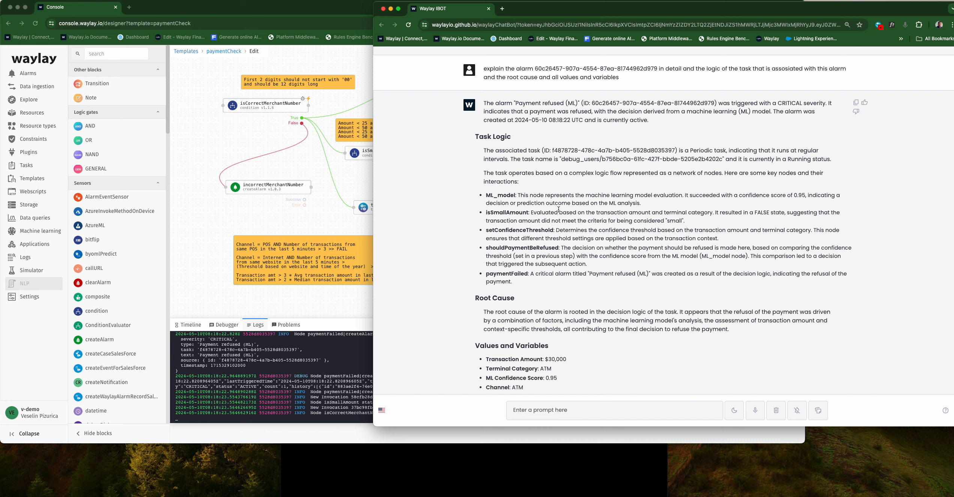
scroll("down", 3)
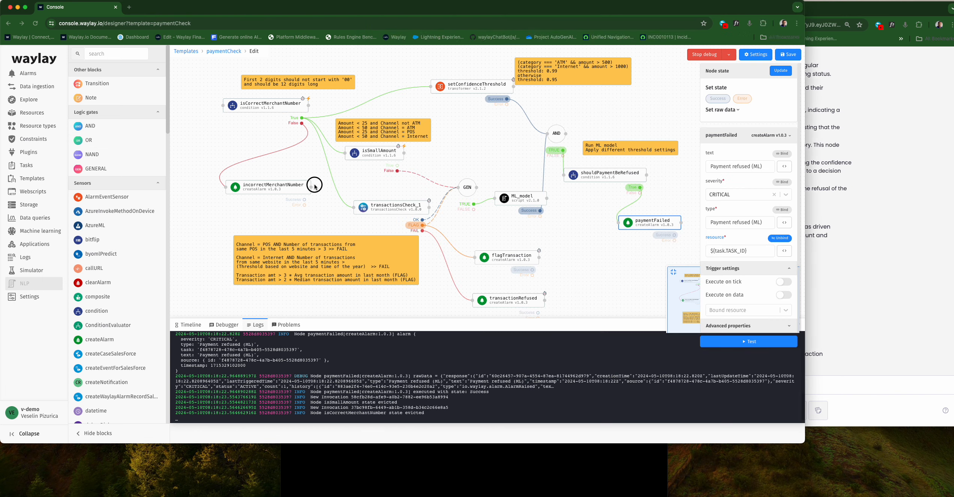
mouse_move(33, 191)
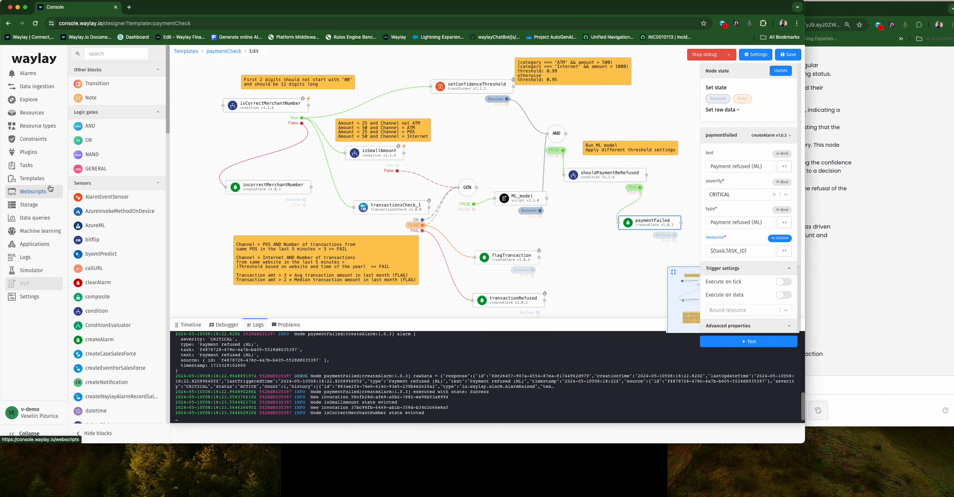
mouse_move(52, 191)
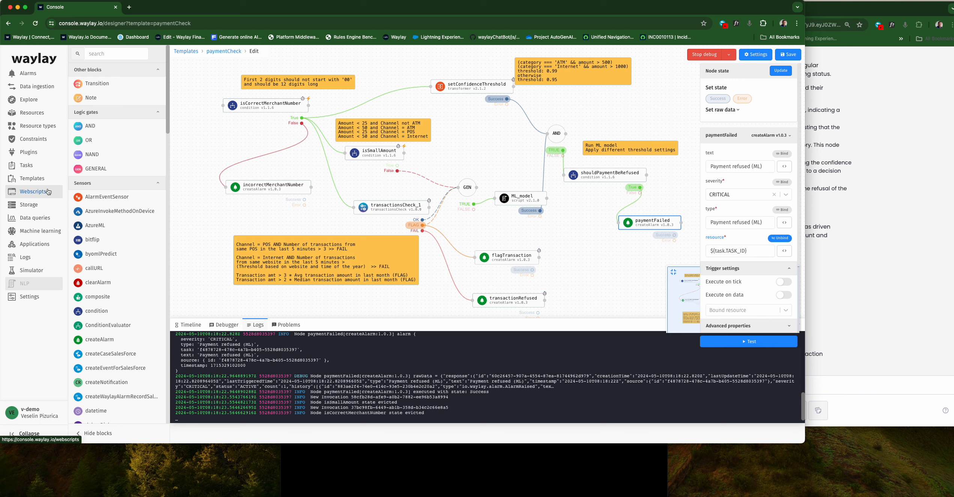
View the paymentCheck webscript's code from the Webscripts list, then return to the list.
left_click(31, 191)
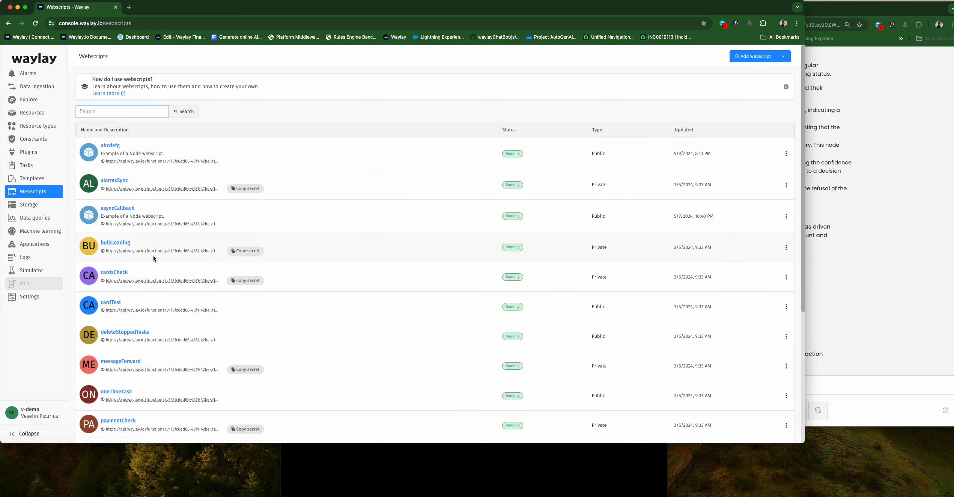
scroll("down", 3)
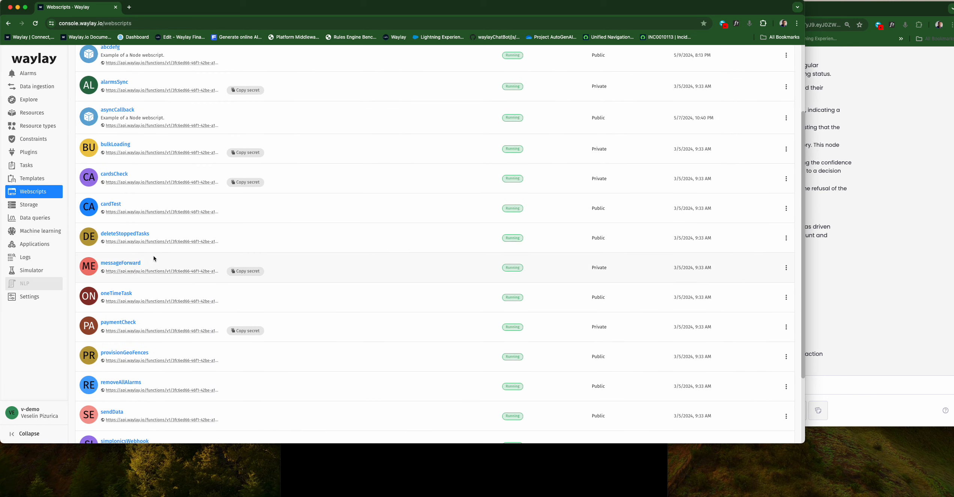
mouse_move(118, 321)
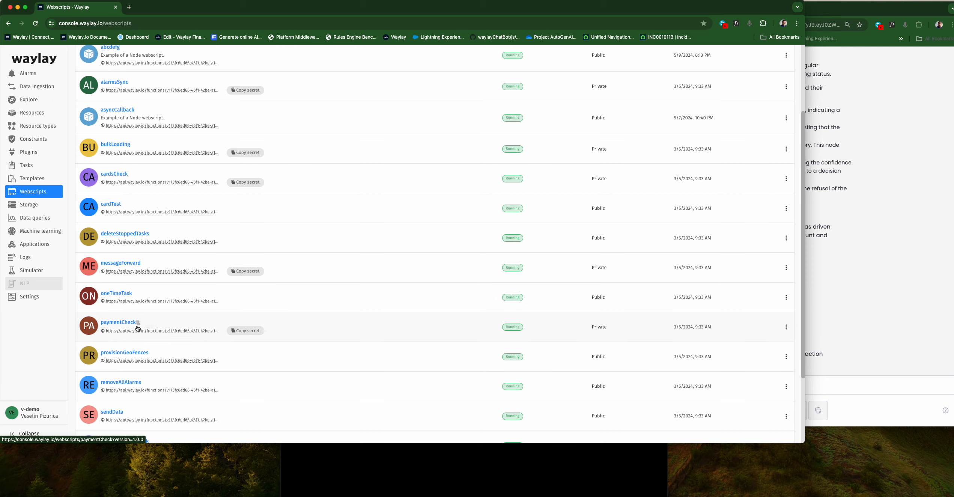
left_click(119, 322)
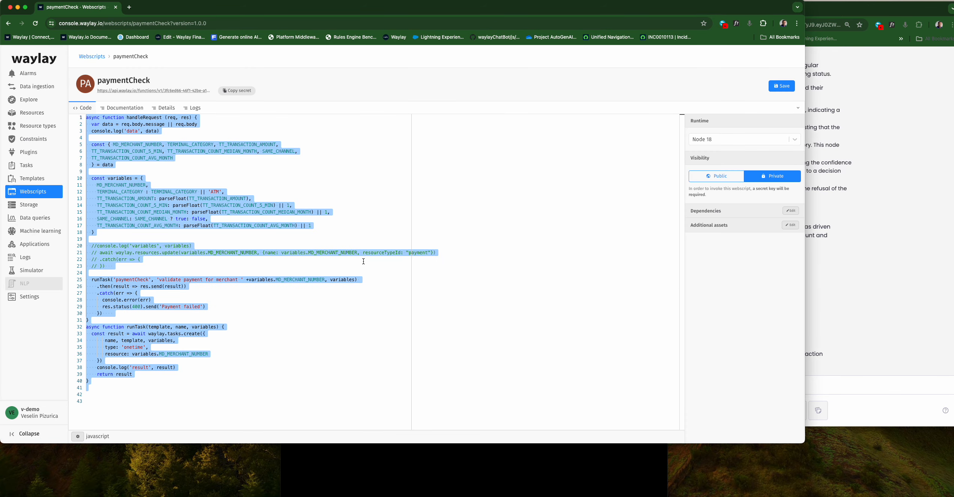
left_click(92, 56)
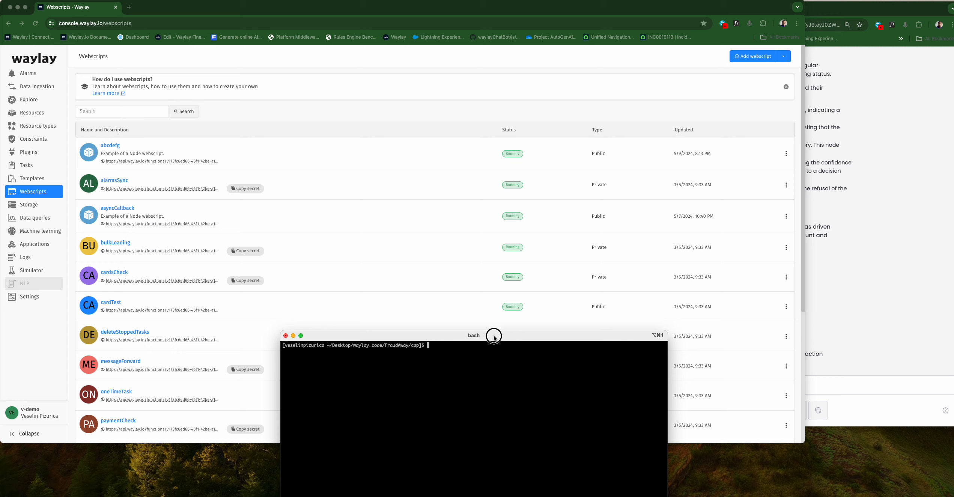
Run ./payment.sh in the terminal to trigger new payment checks and IBOT alarm explanations.
left_click_drag(474, 335, 404, 266)
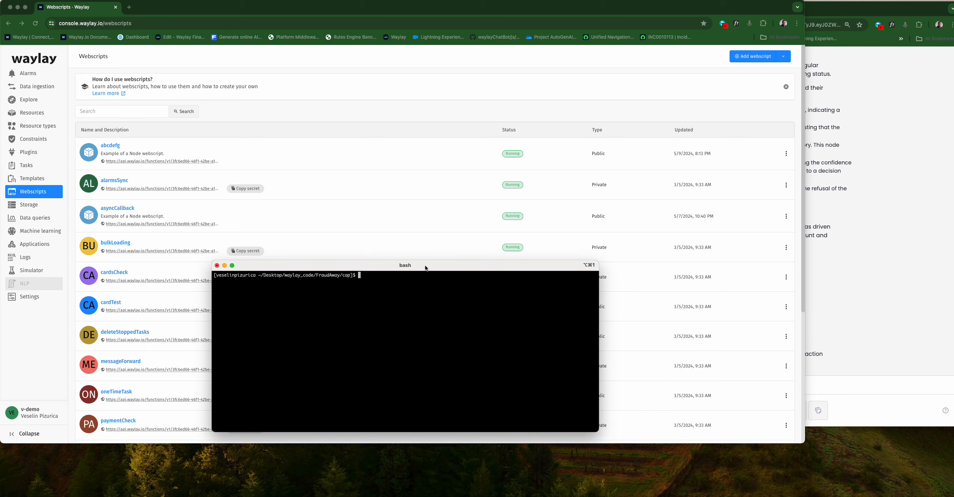
type("./payment")
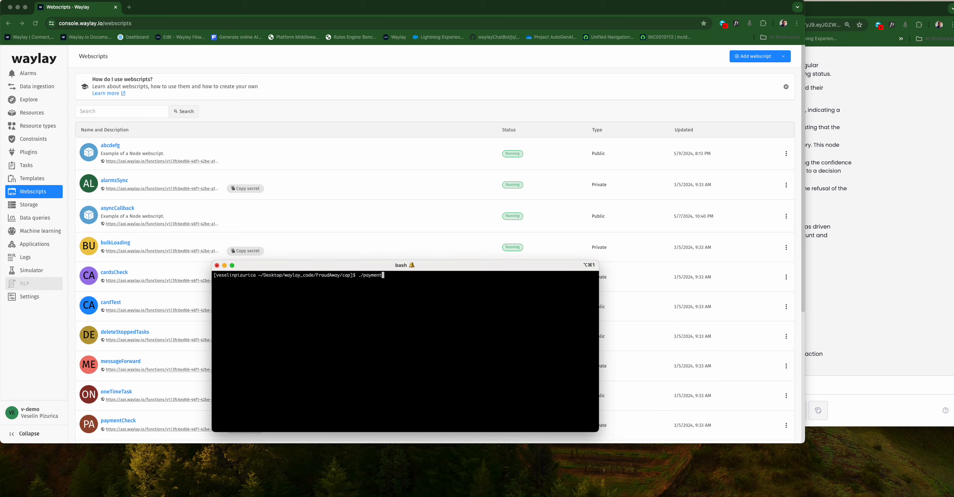
type(".sh")
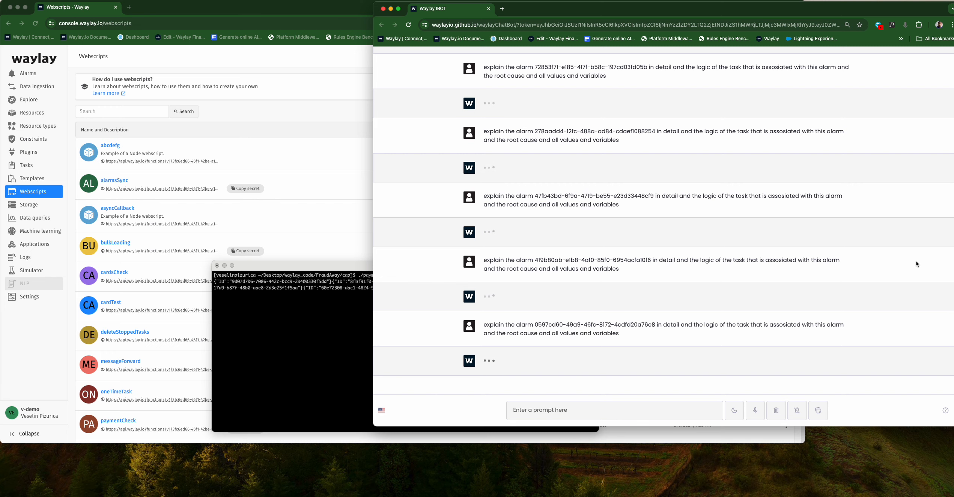
scroll("down", 3)
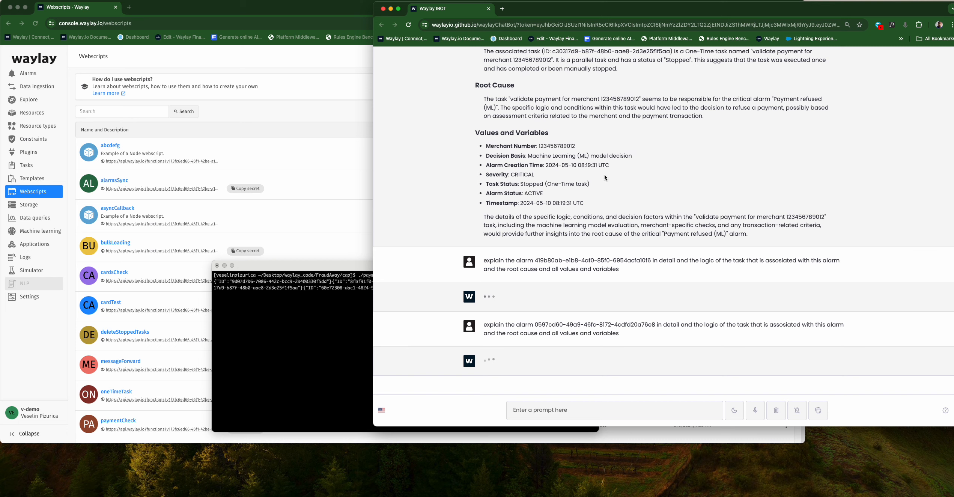